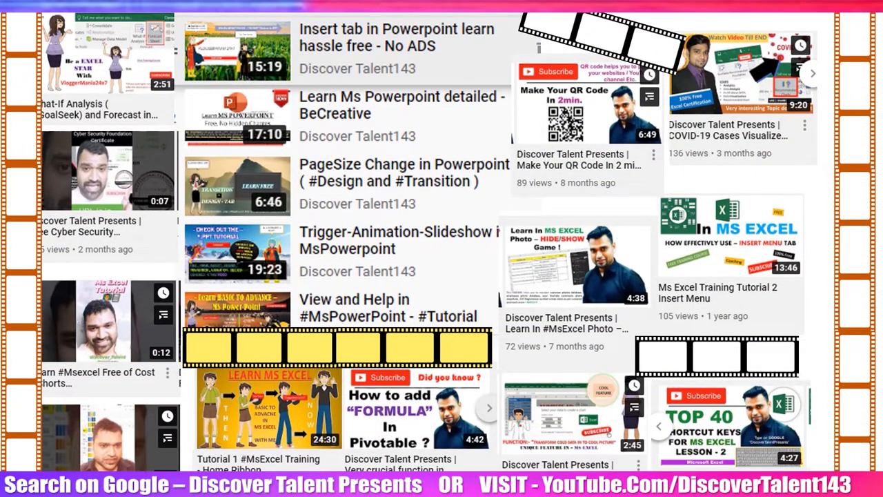
- Open the XML document from the HTML folder in Notepad to view its table markup
scroll("down", 3)
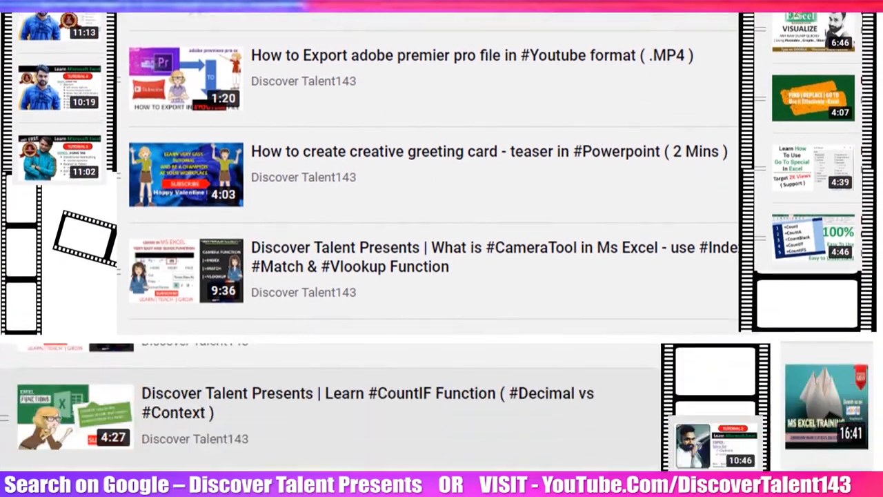
scroll("down", 3)
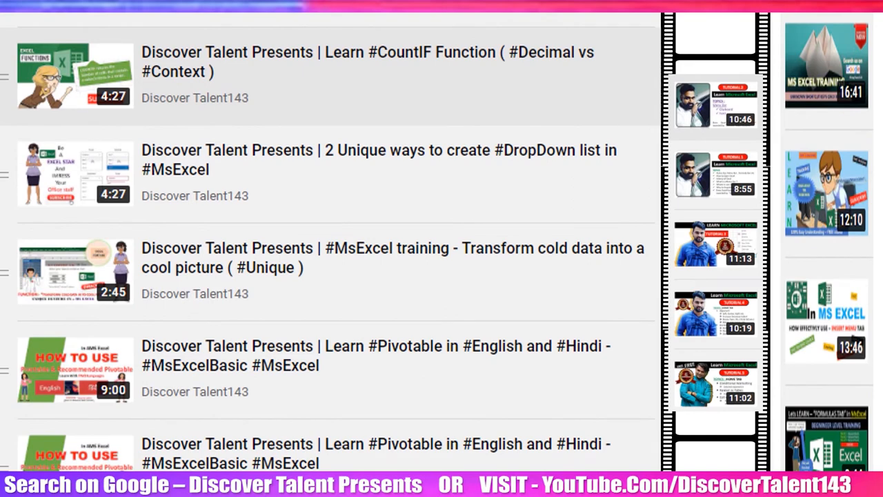
scroll("up", 3)
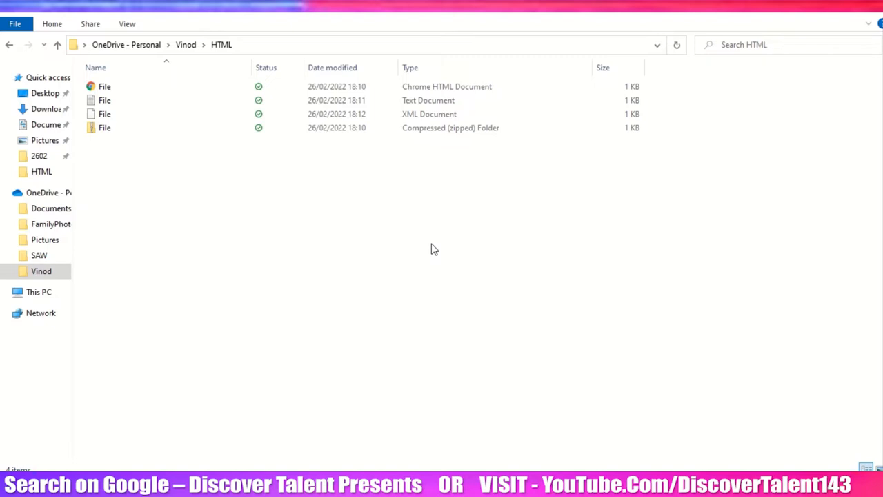
left_click(105, 113)
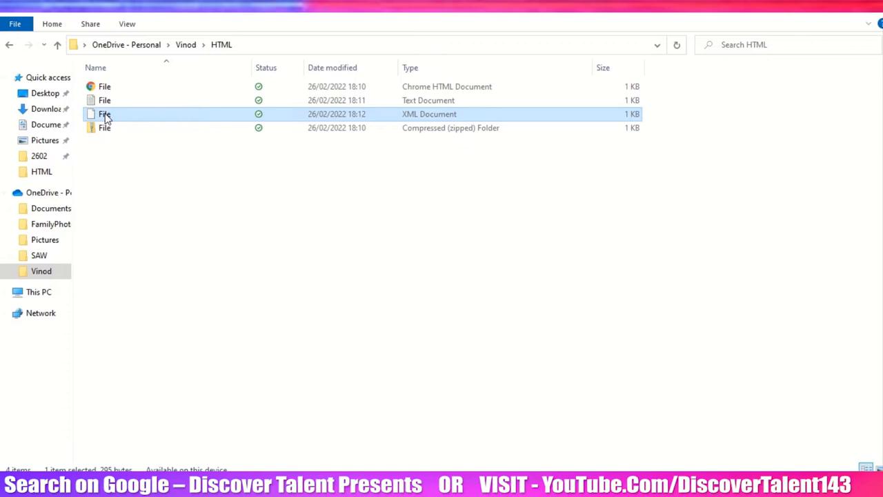
double_click(105, 113)
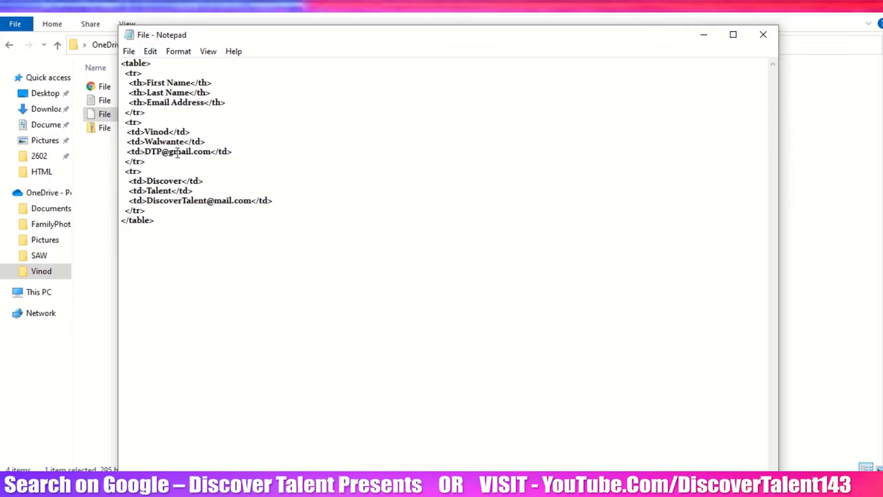
mouse_move(174, 83)
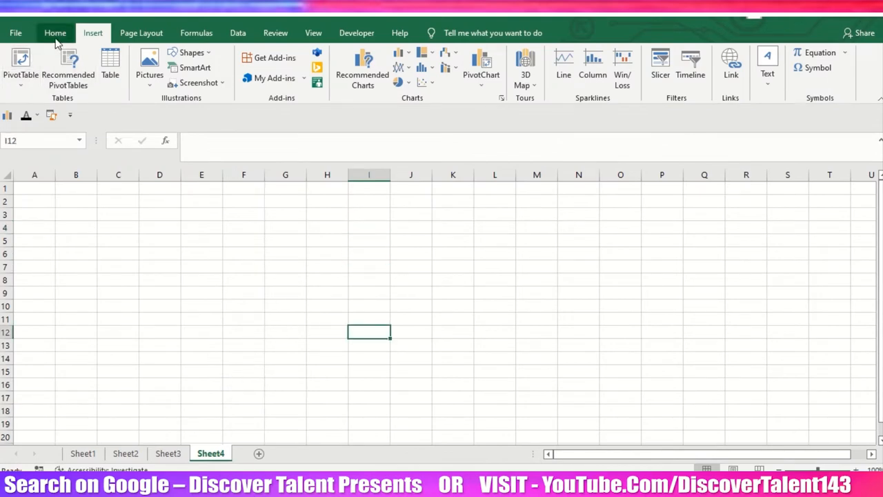
- Start a New Query From XML and import File.xml from the Vinod > HTML folder
left_click(56, 33)
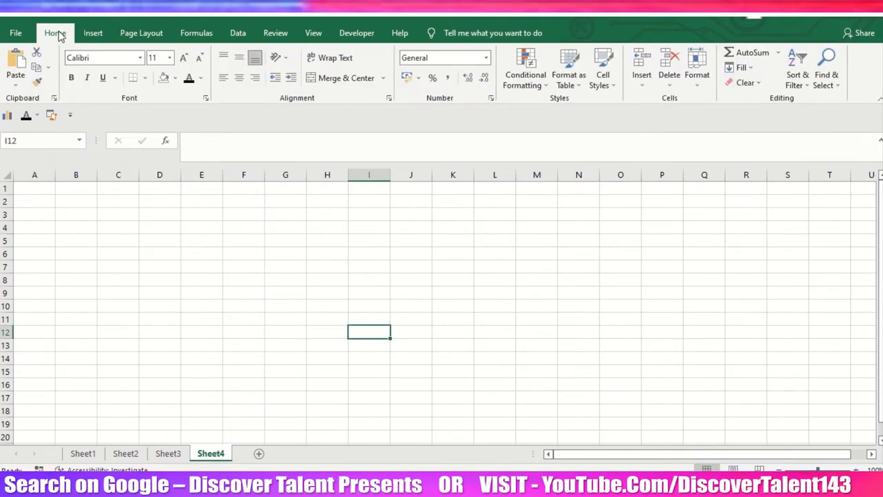
left_click(237, 33)
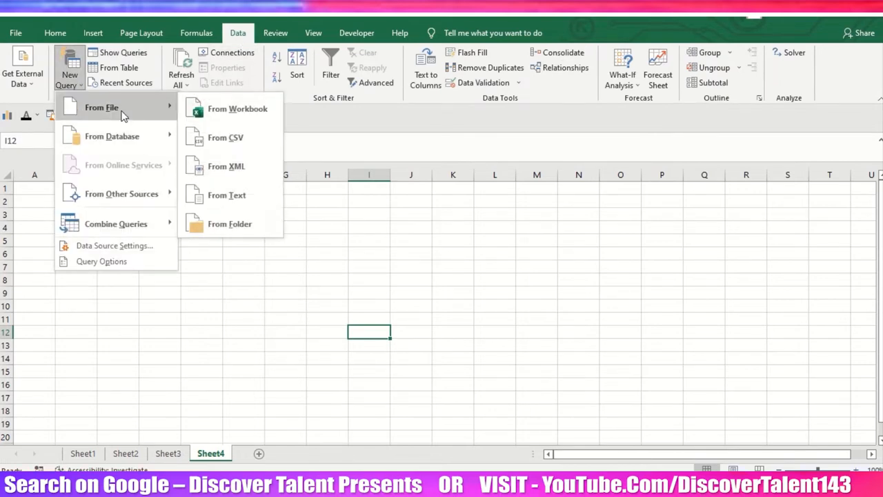
mouse_move(227, 195)
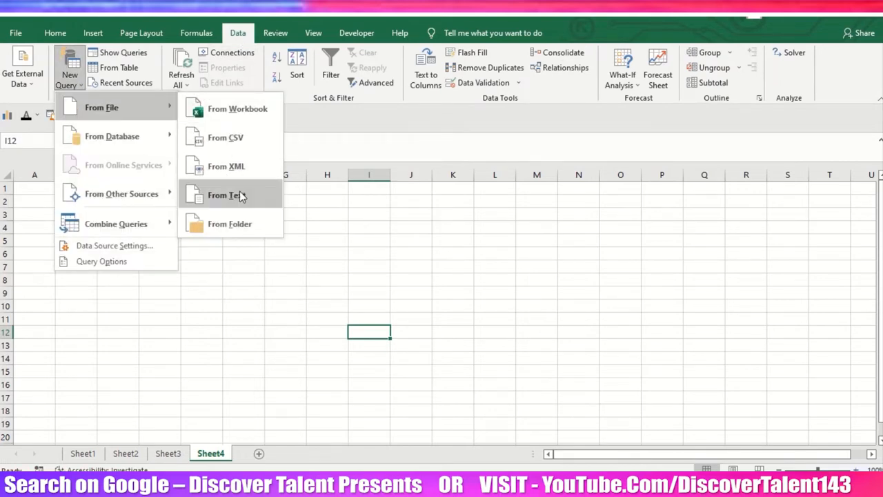
left_click(226, 166)
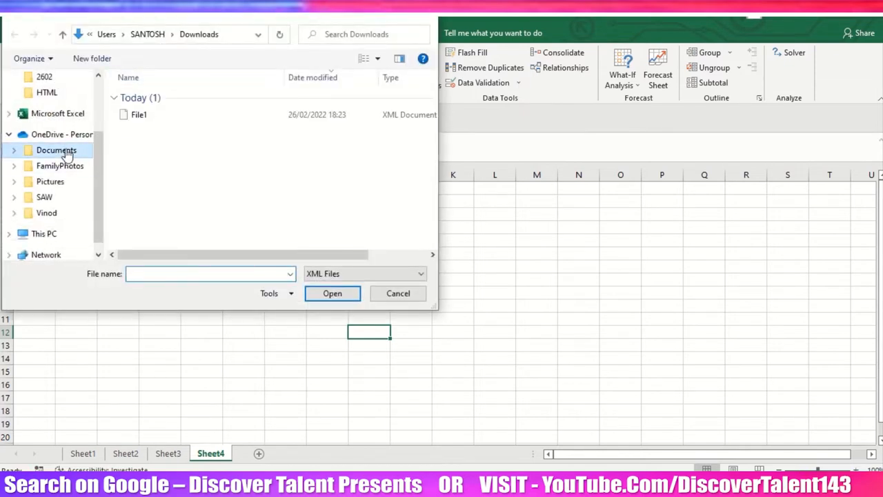
left_click(62, 134)
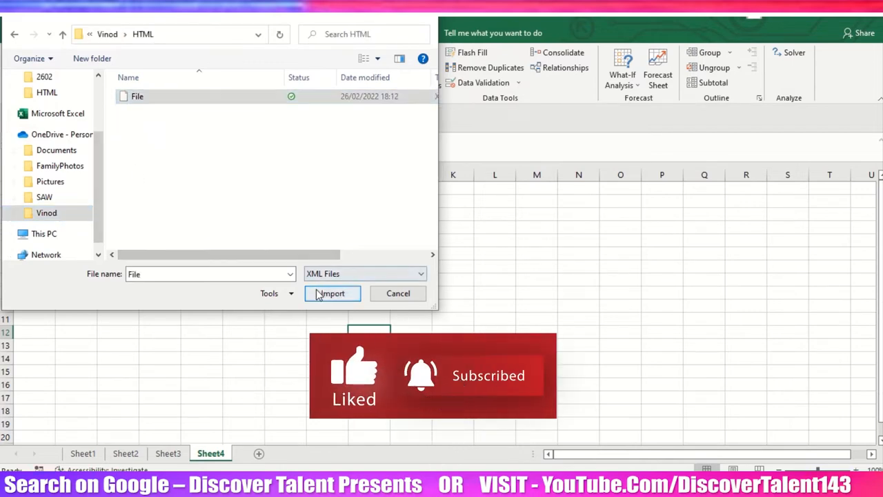
left_click(332, 292)
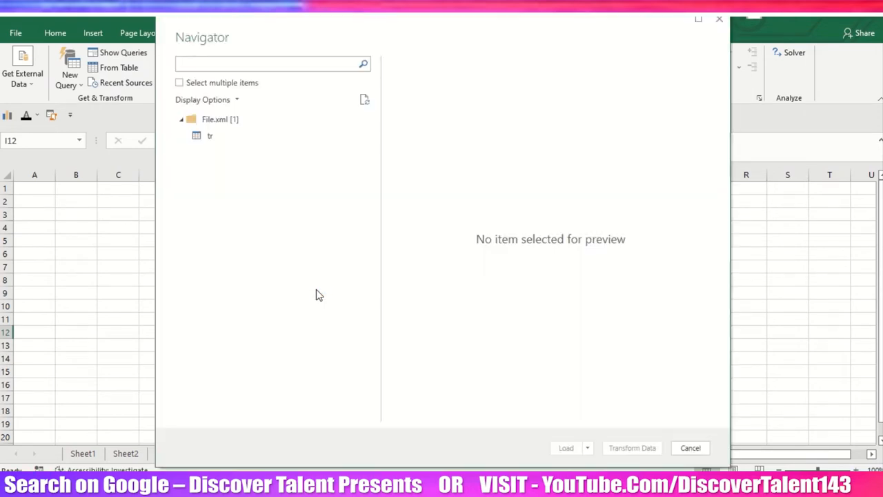
- Preview the tr table under File.xml in the Navigator, showing th and td columns
left_click(273, 64)
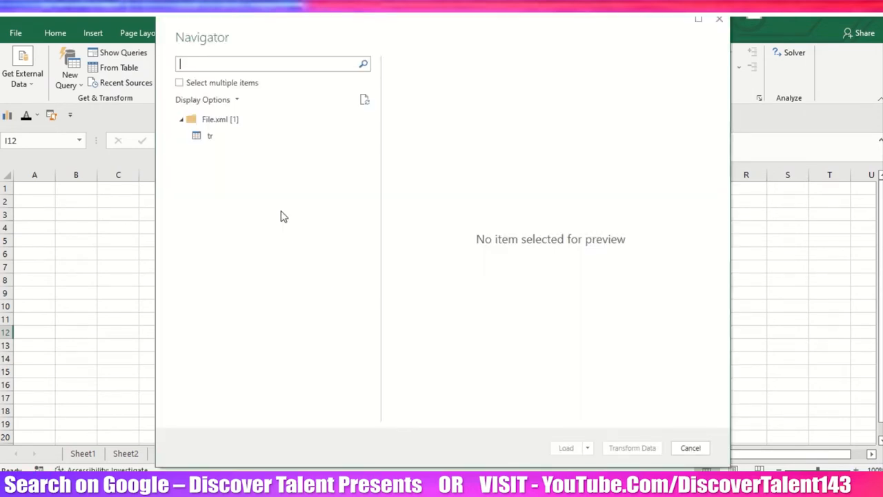
left_click(210, 135)
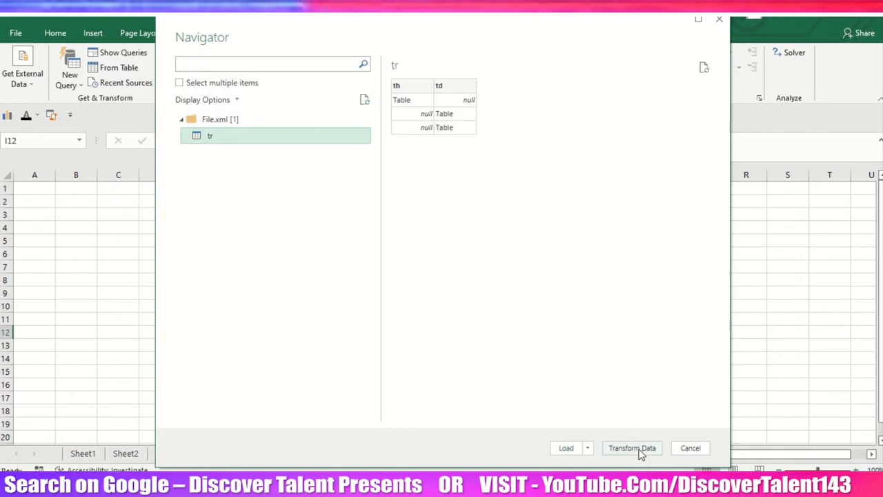
mouse_move(541, 228)
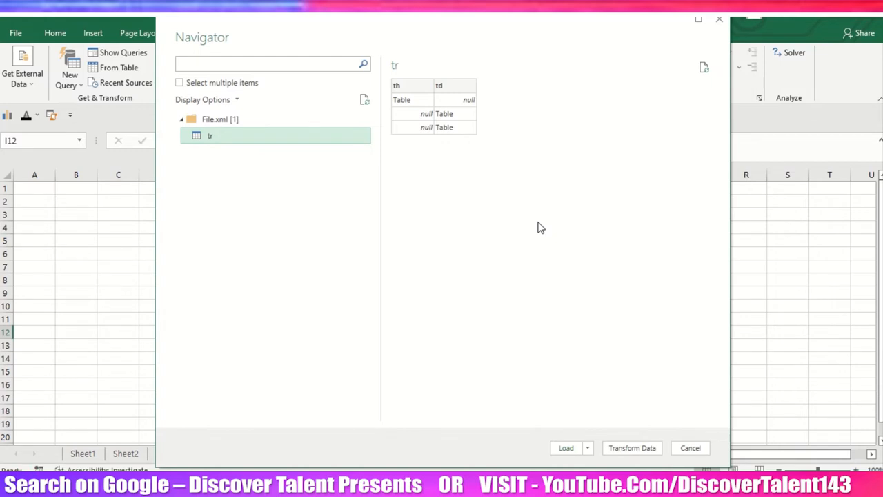
mouse_move(632, 448)
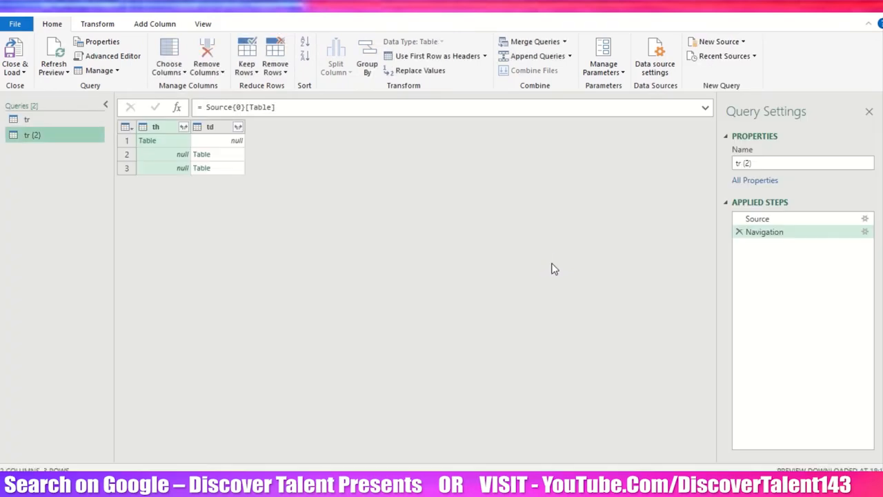
mouse_move(269, 220)
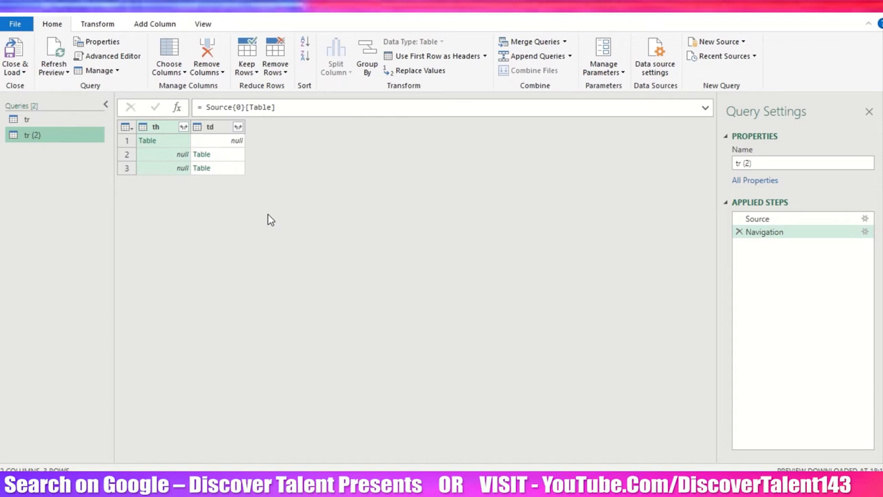
mouse_move(190, 135)
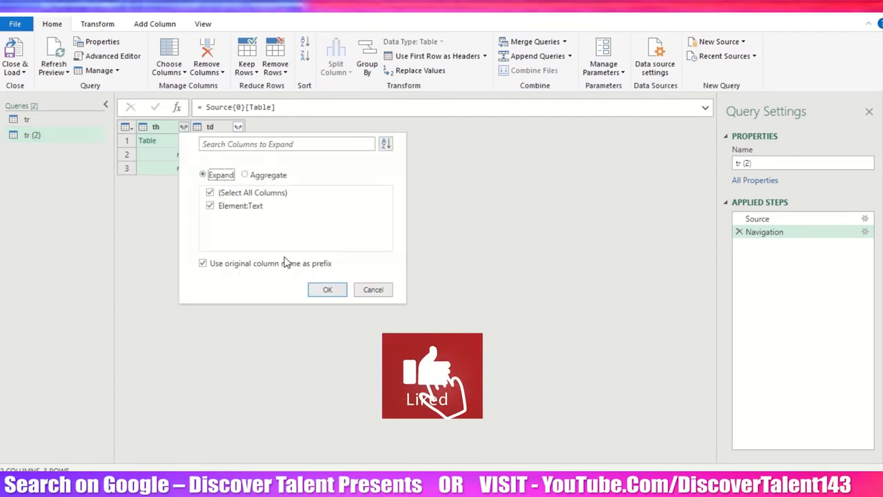
- Expand the th and td columns to Element:Text, listing headers, names and email addresses
left_click(327, 290)
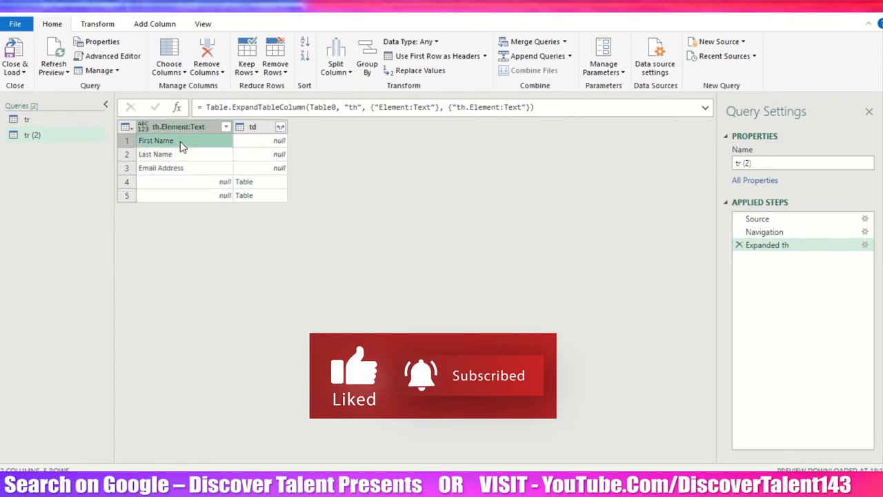
left_click(160, 169)
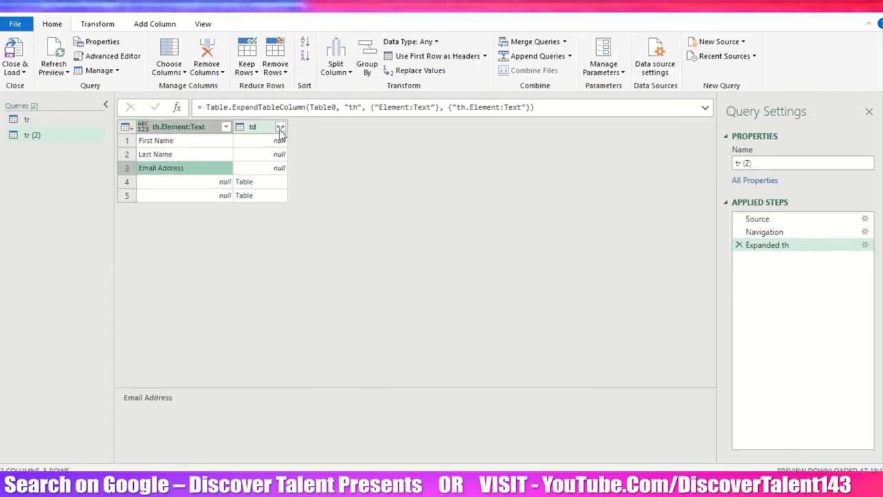
left_click(281, 127)
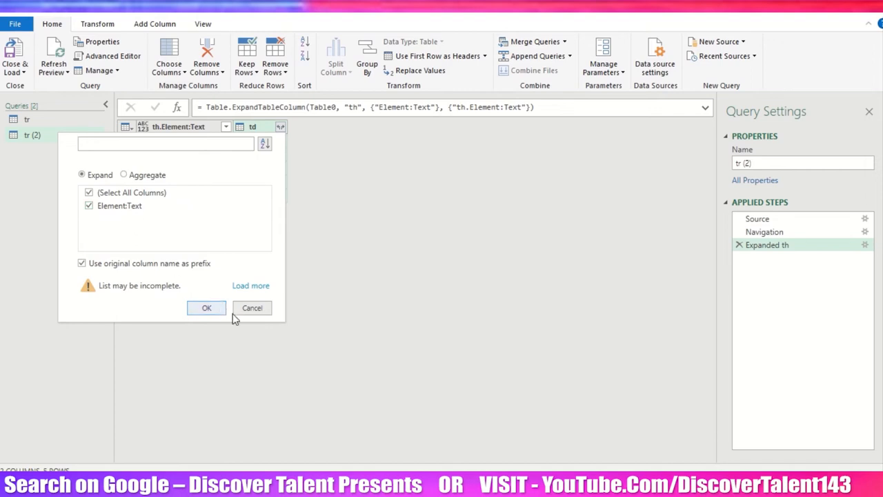
left_click(207, 307)
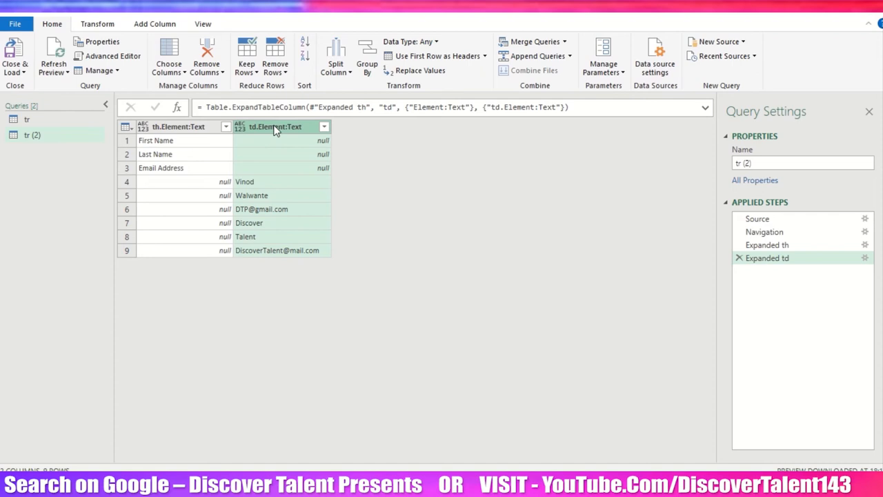
- Rename the td text column 'Names Field' and the th text column 'Header'
double_click(275, 127)
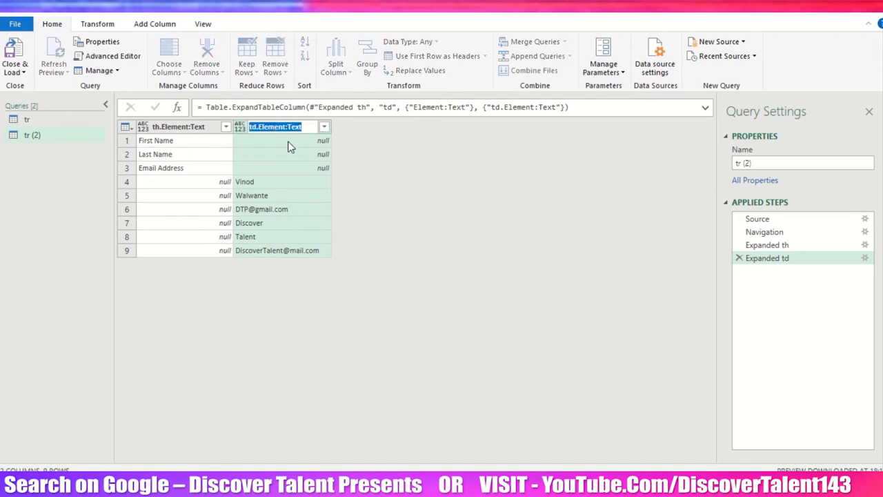
type("Names")
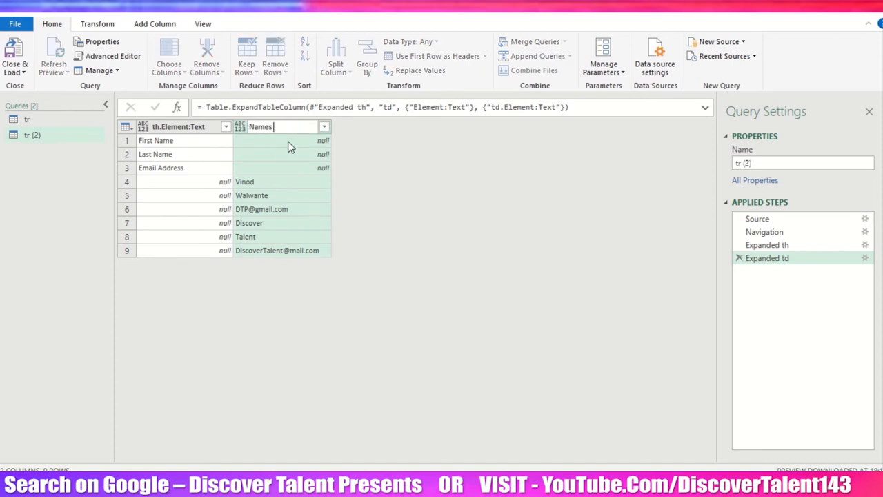
type("File")
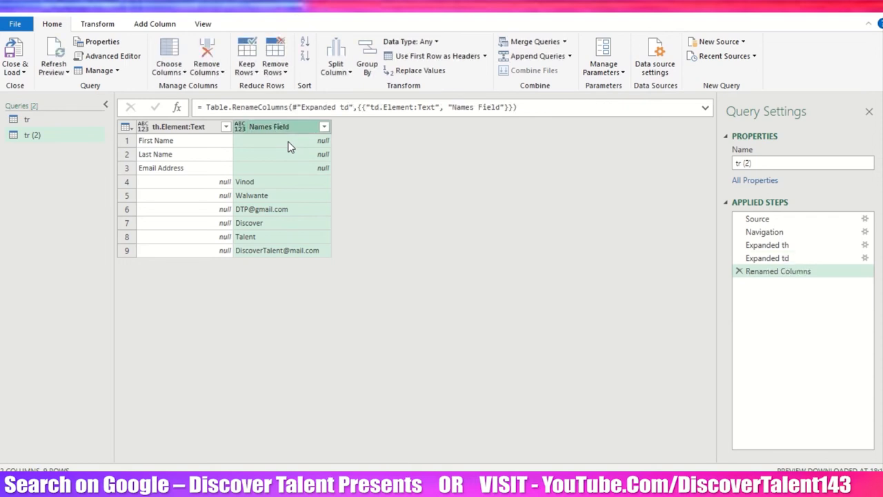
double_click(178, 127)
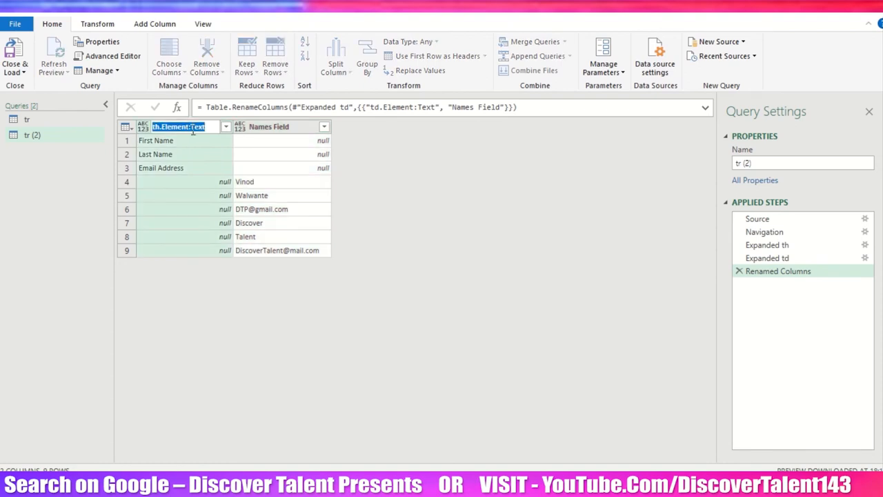
type("Header")
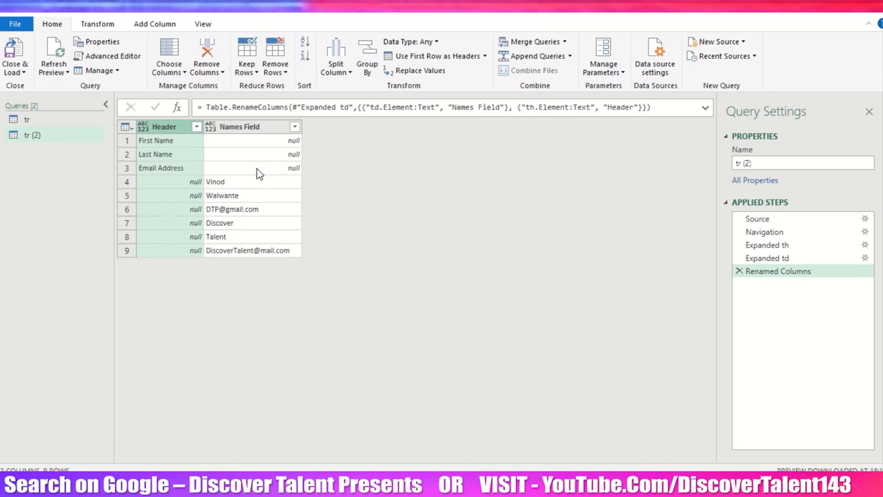
left_click(215, 182)
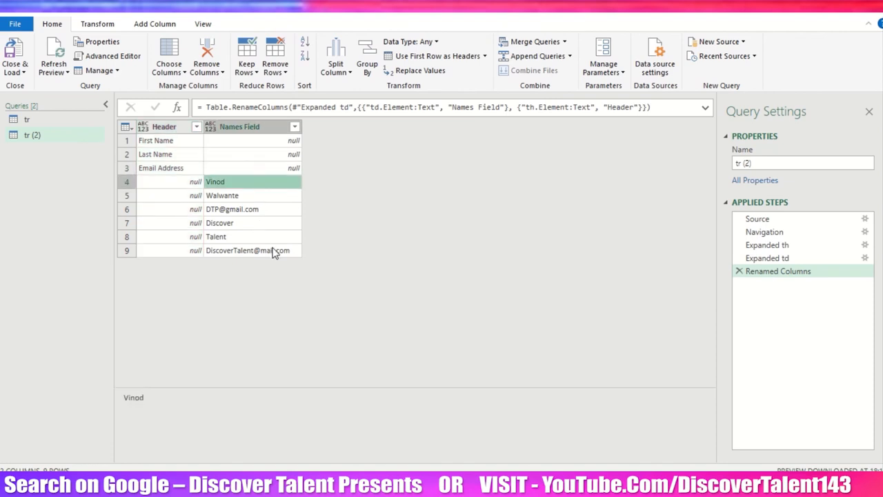
mouse_move(15, 55)
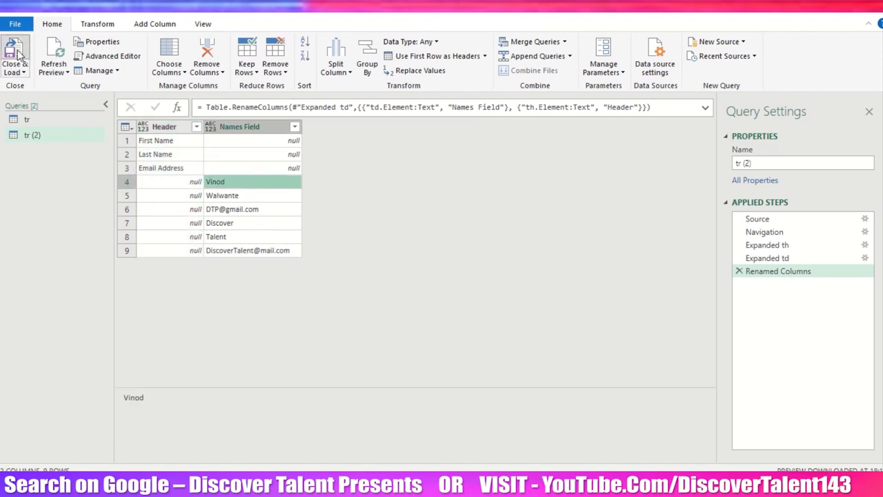
- Close & Load the query as a table on a new sheet
left_click(13, 55)
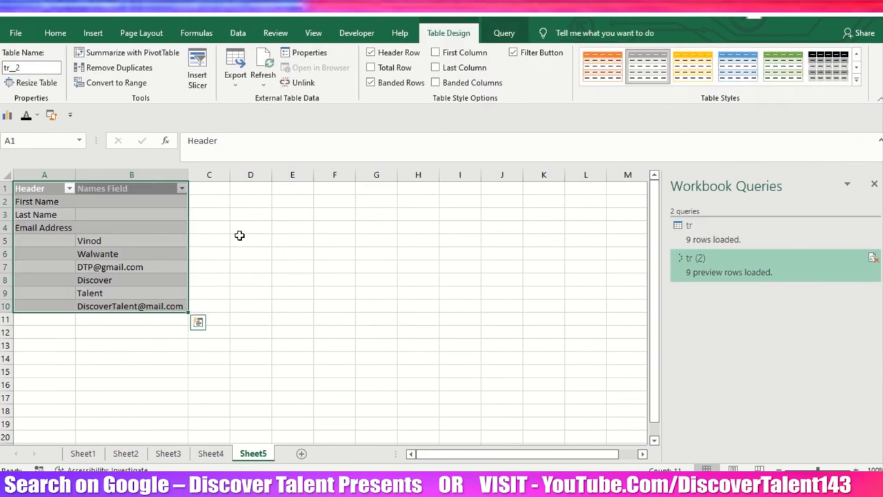